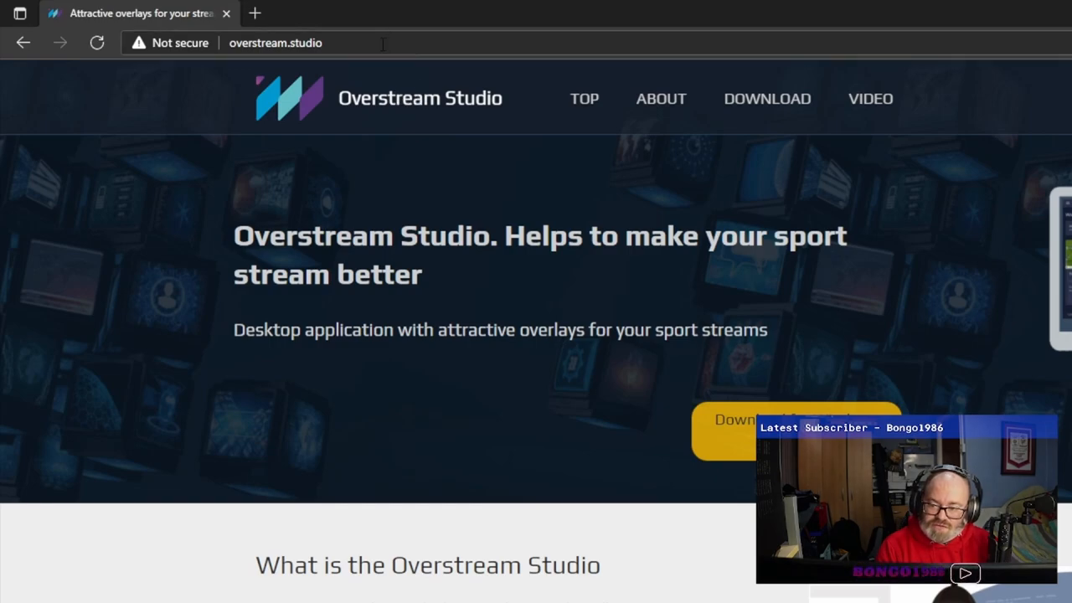
# Step: Scroll through the widgets list to the Competition score card and bring up its console
pyautogui.click(274, 43)
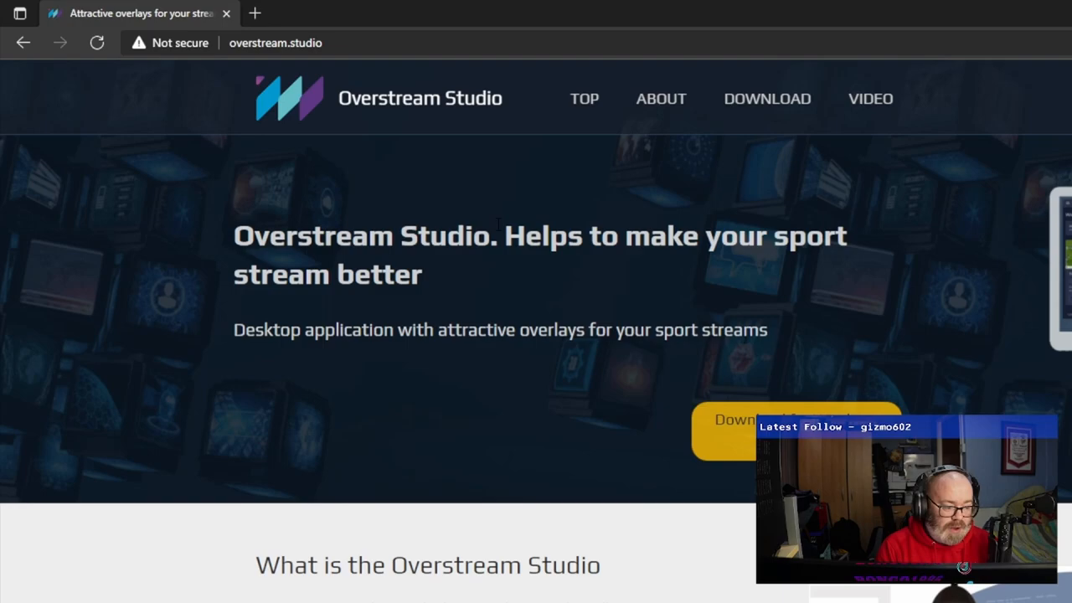
pyautogui.moveTo(761, 295)
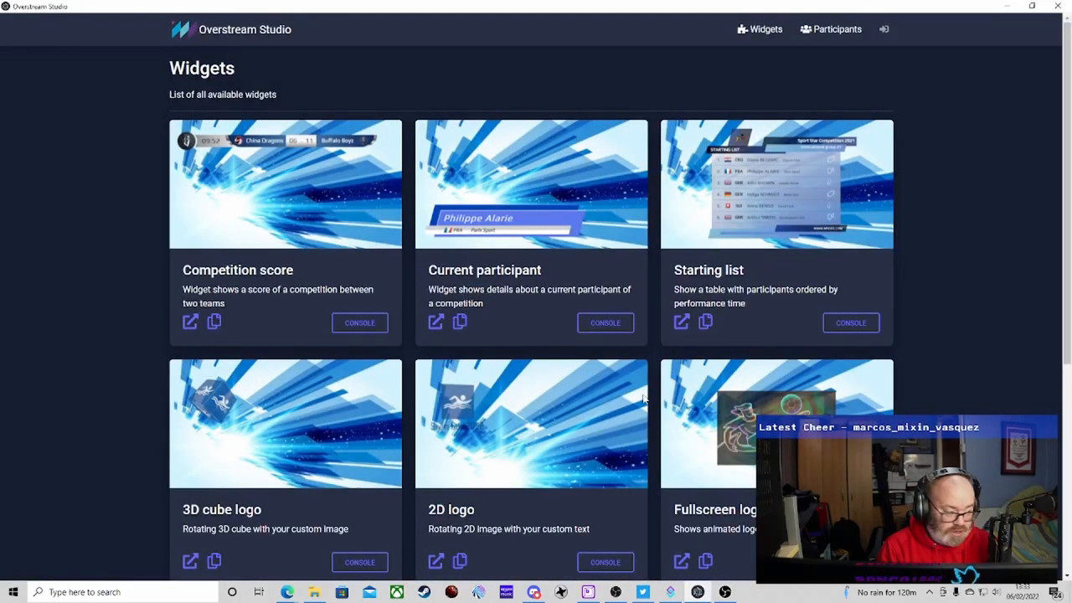
pyautogui.moveTo(315, 208)
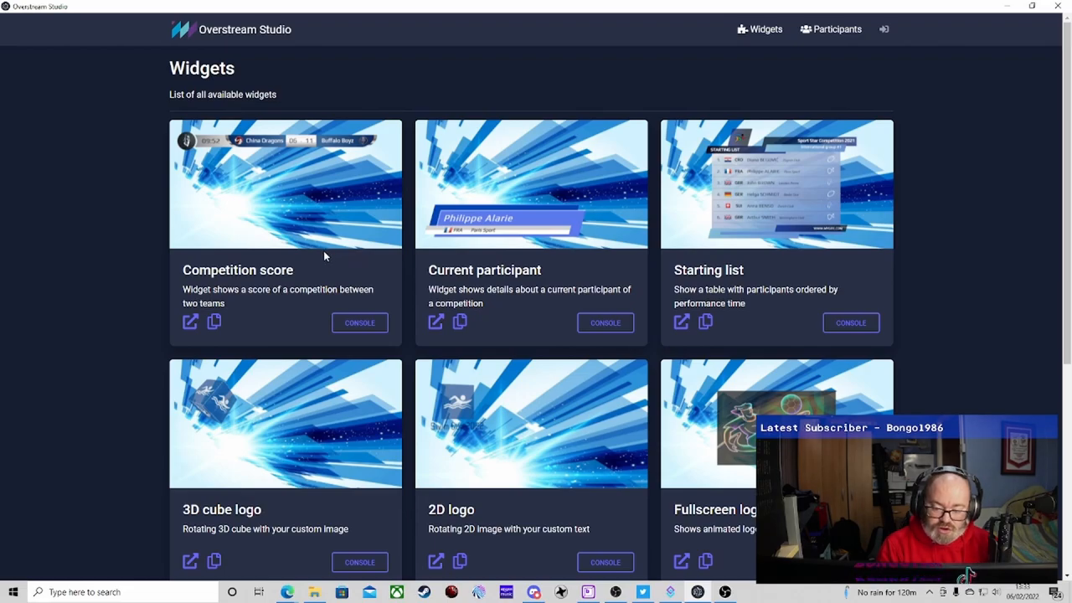
pyautogui.moveTo(552, 275)
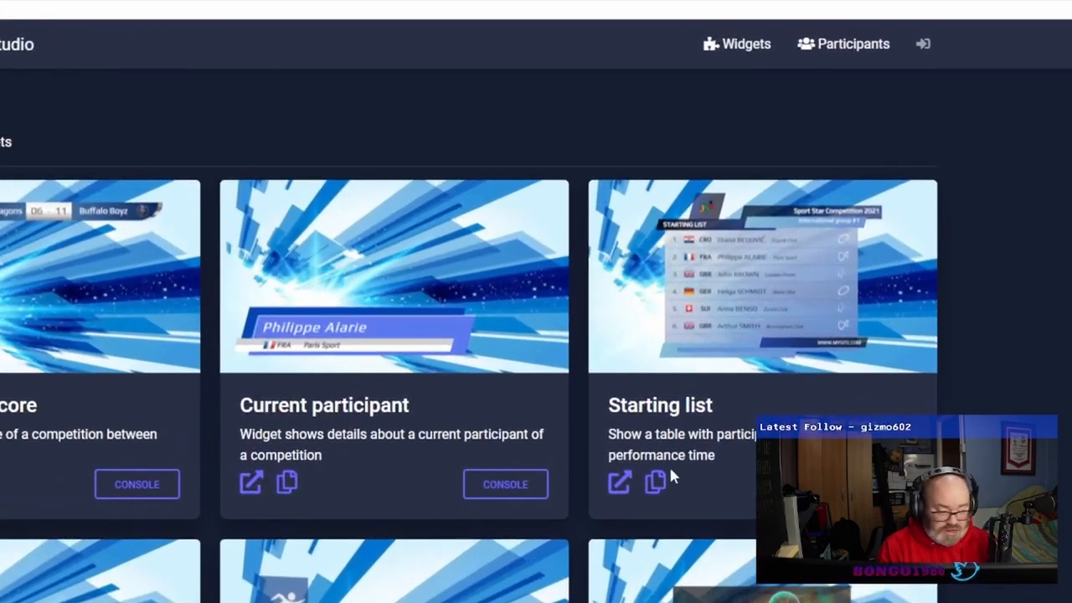
pyautogui.scroll(-3)
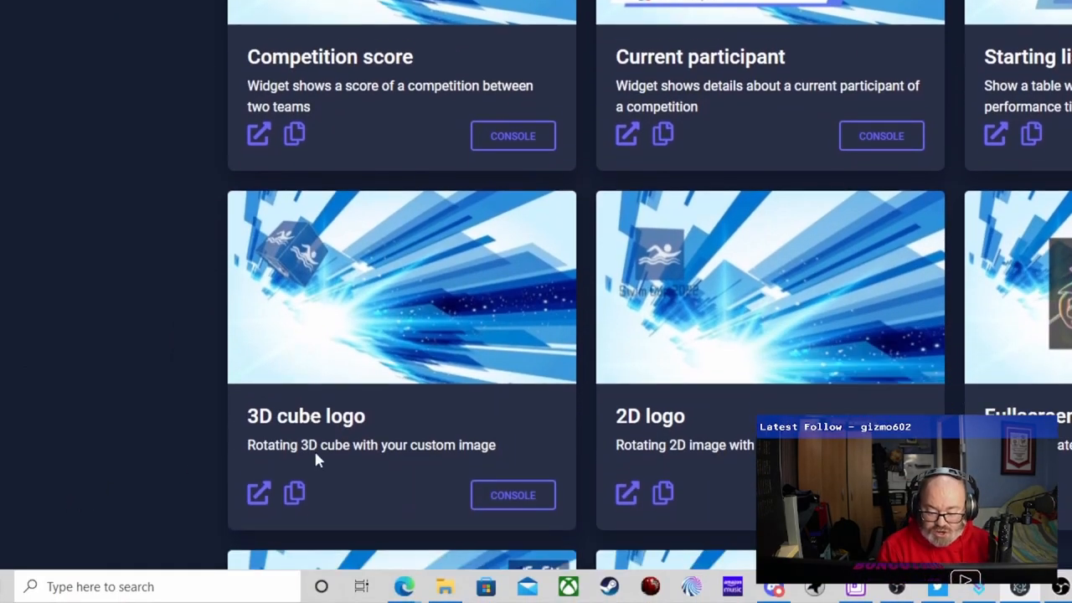
pyautogui.scroll(-3)
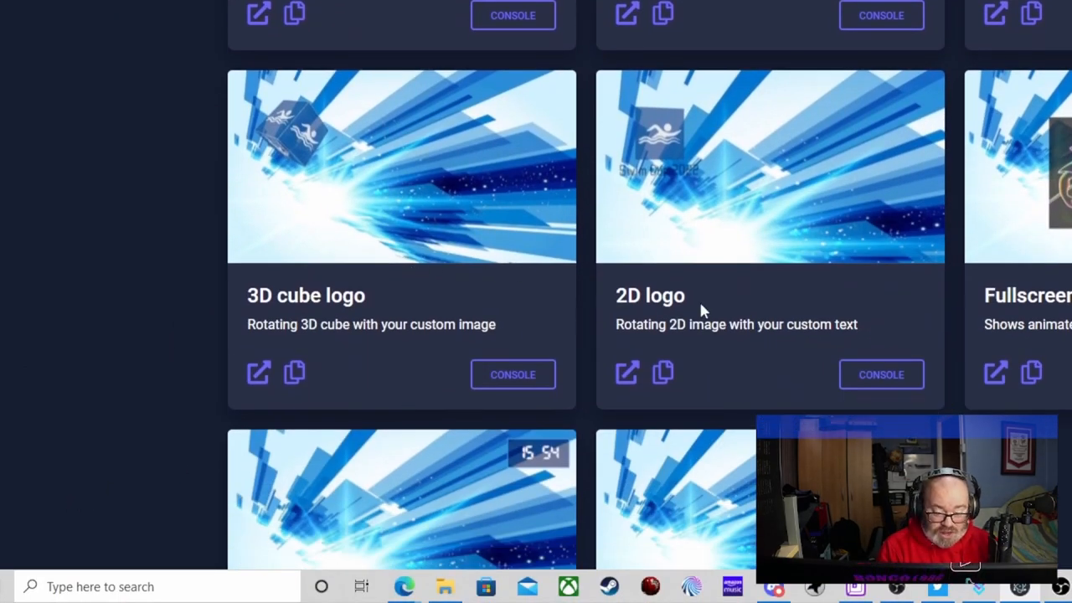
pyautogui.scroll(-3)
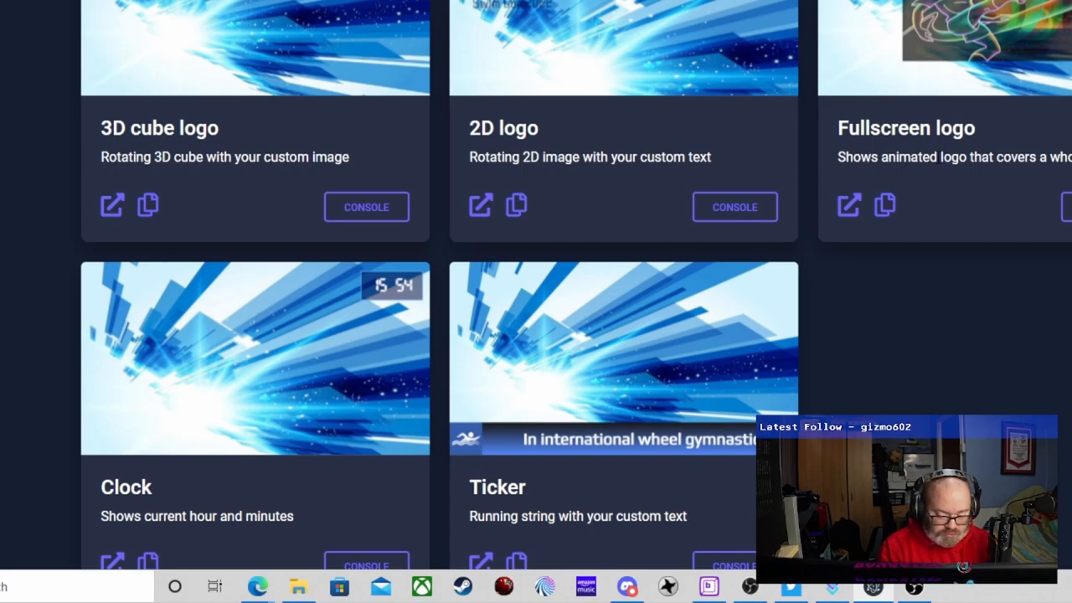
pyautogui.scroll(-3)
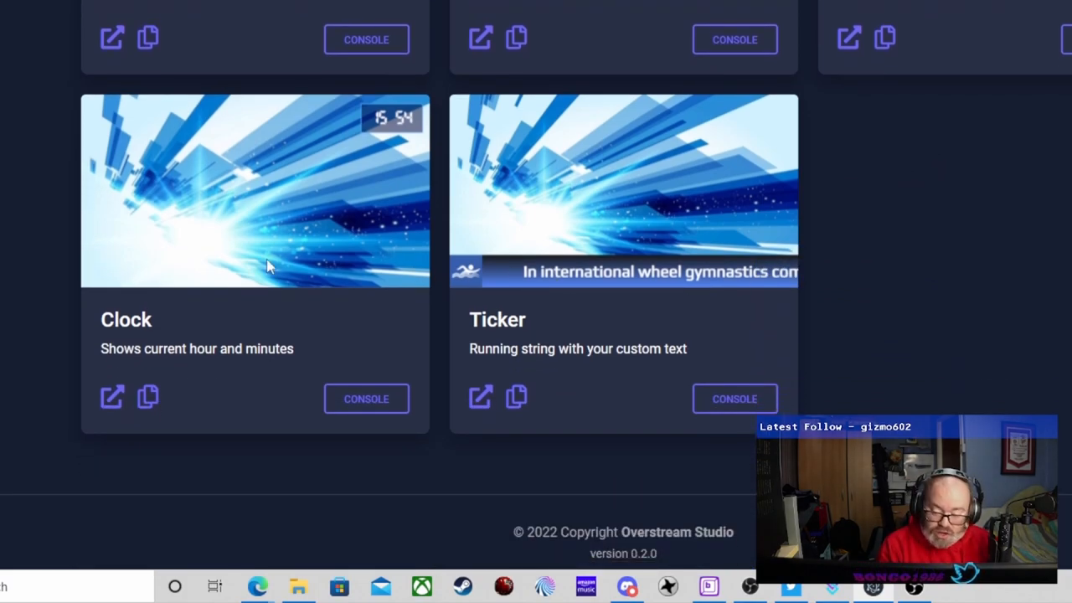
pyautogui.moveTo(577, 302)
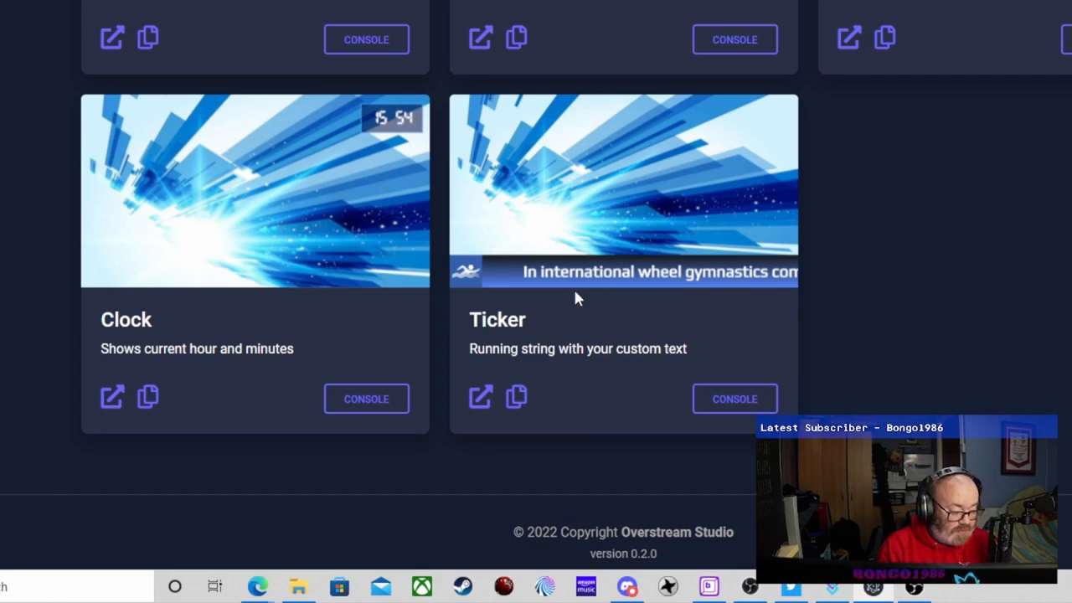
pyautogui.scroll(-3)
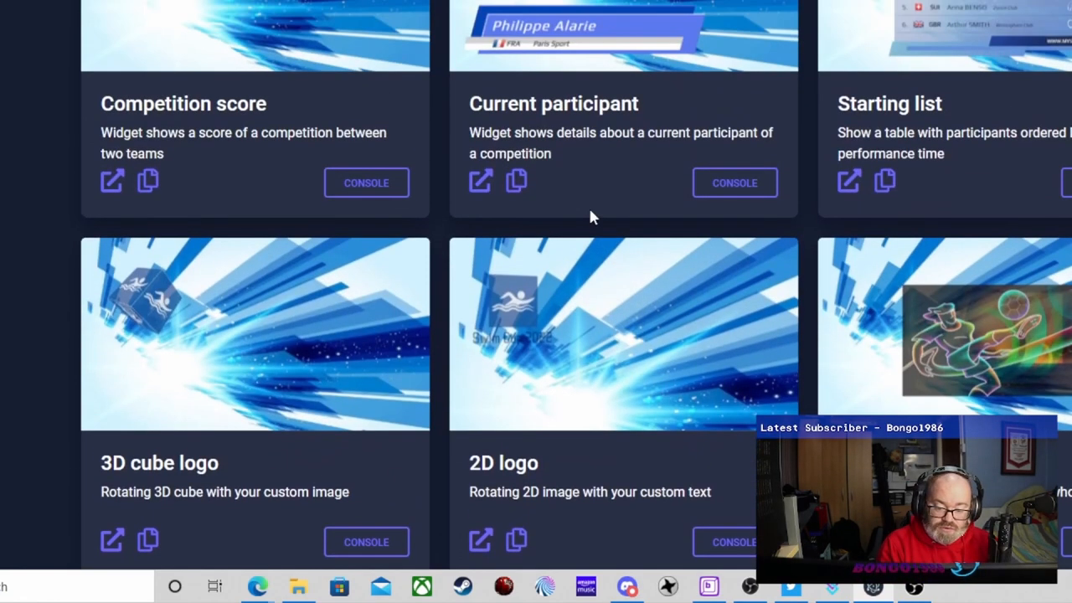
pyautogui.scroll(-3)
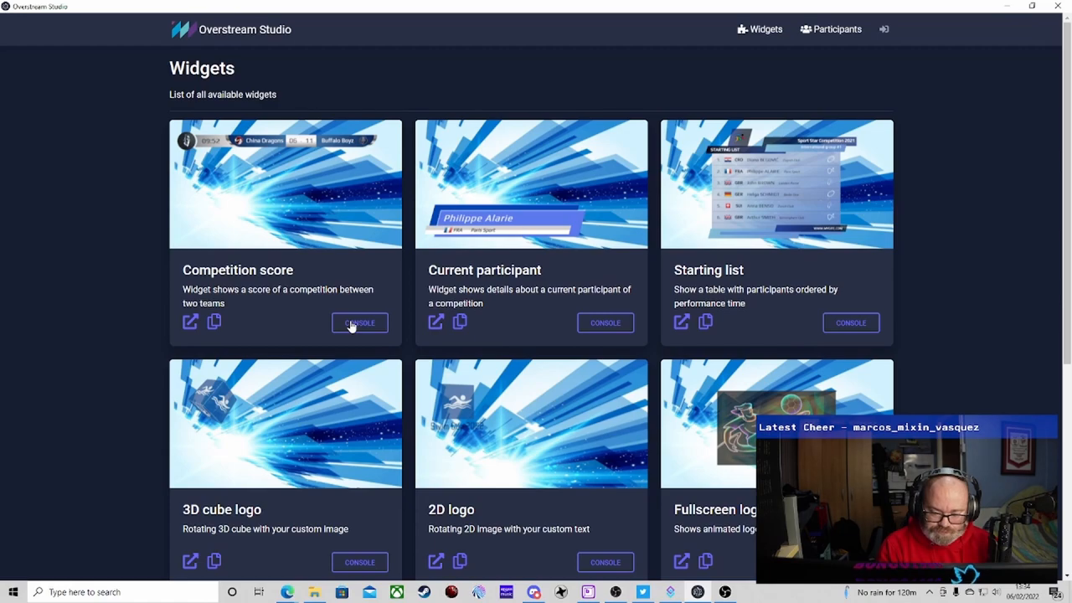
pyautogui.click(358, 322)
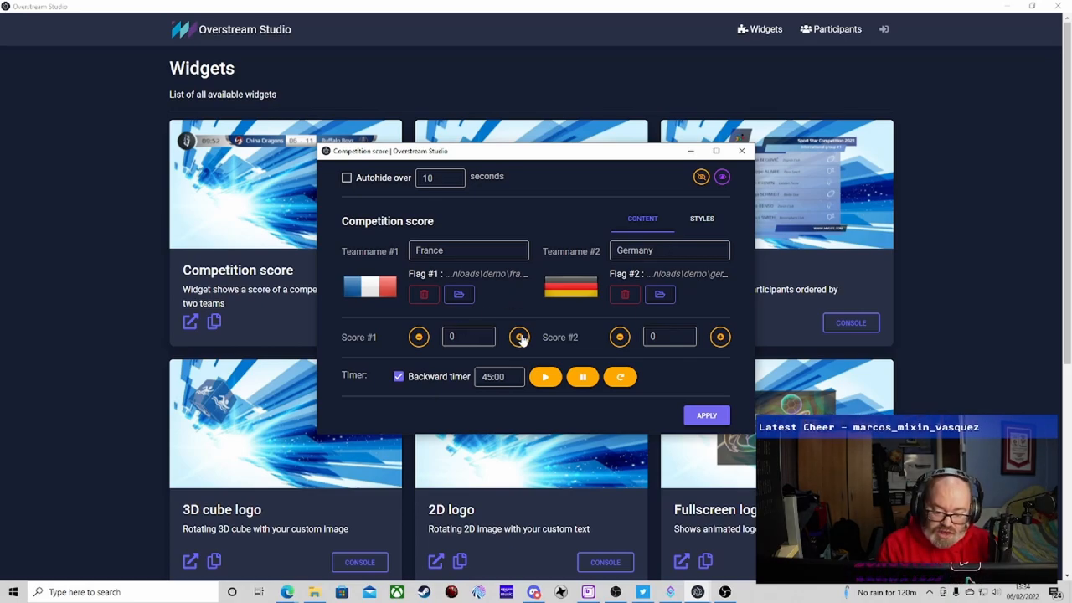
pyautogui.moveTo(525, 362)
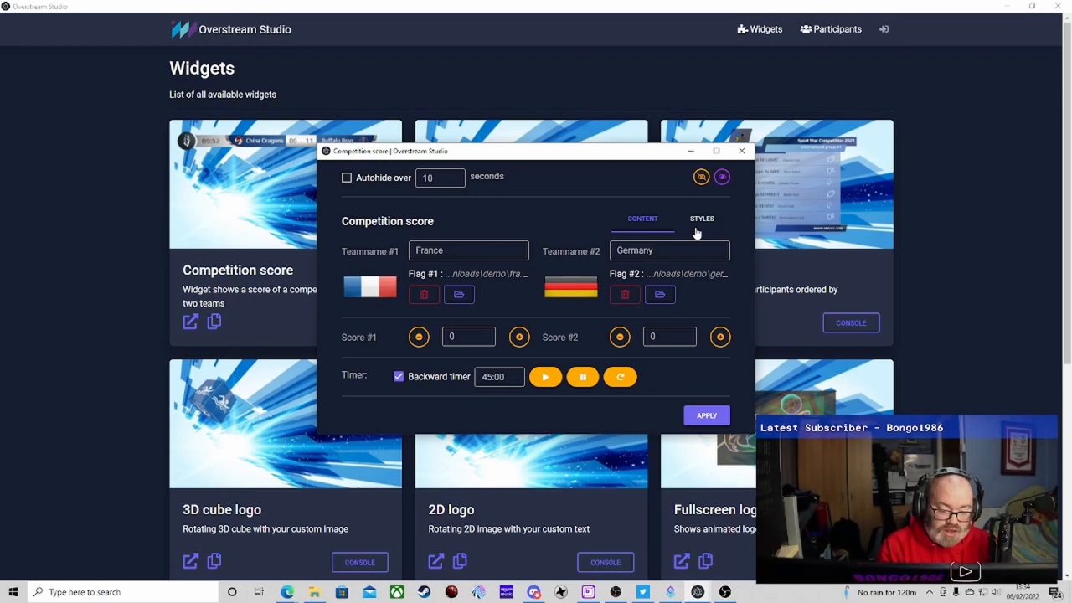
# Step: In the Styles settings keep the Play font family and enable Autohide over 10 seconds
pyautogui.click(700, 217)
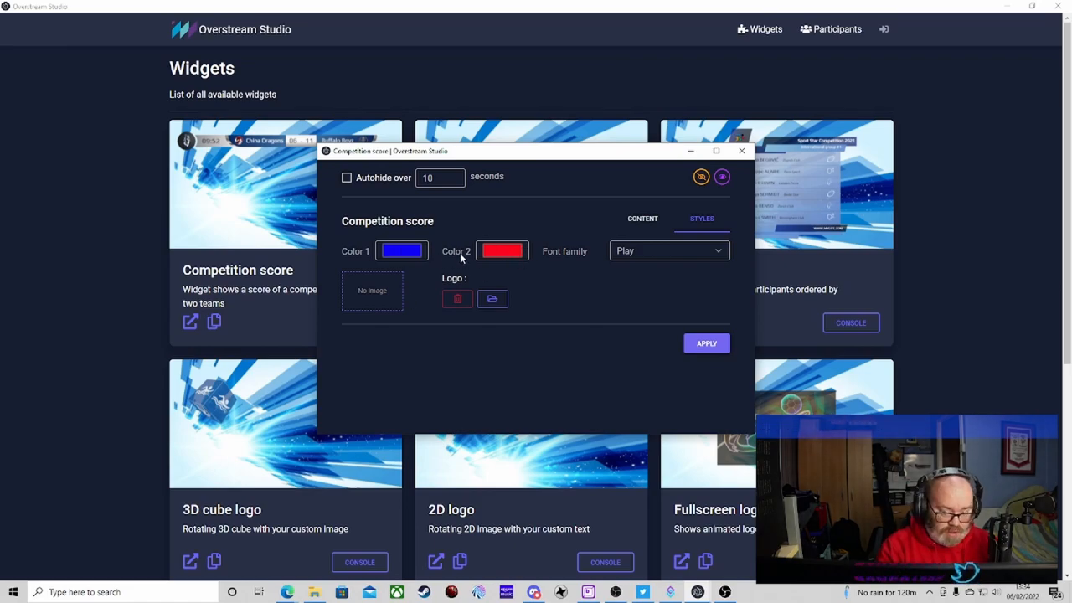
pyautogui.click(668, 251)
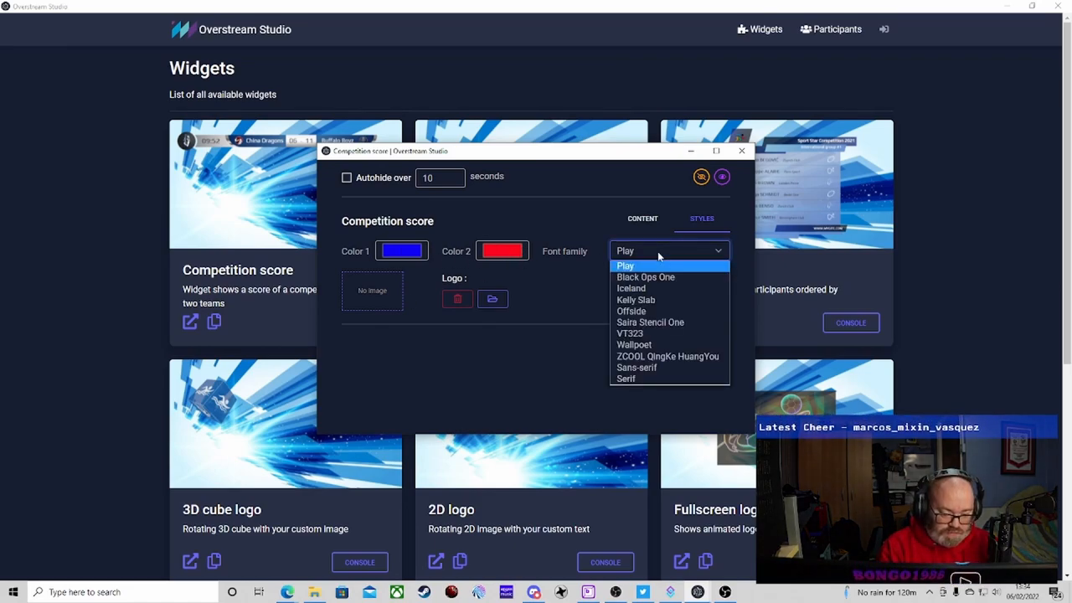
pyautogui.click(624, 264)
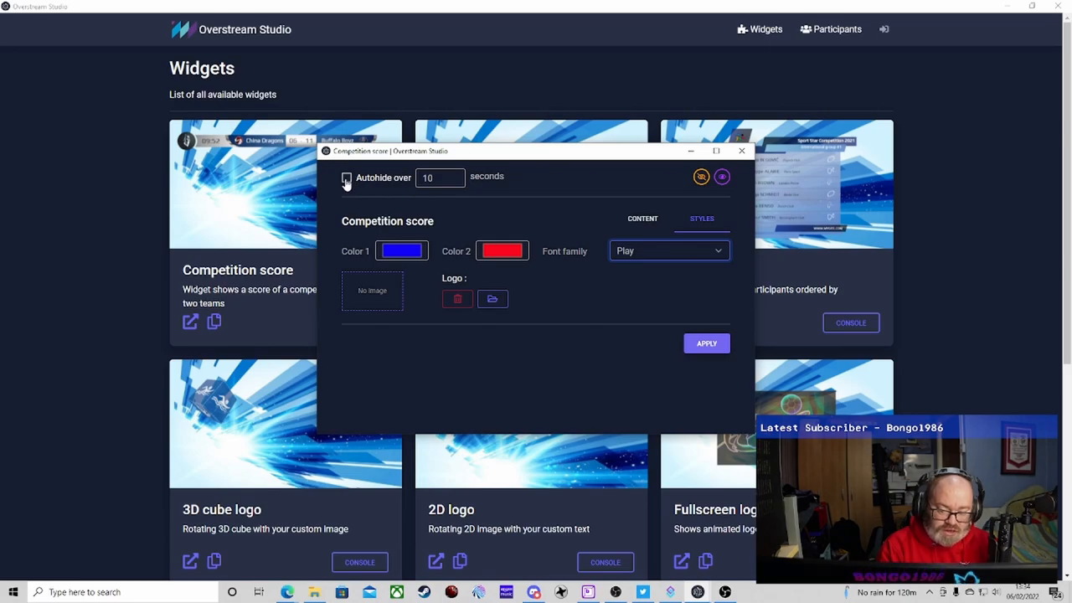
pyautogui.moveTo(348, 181)
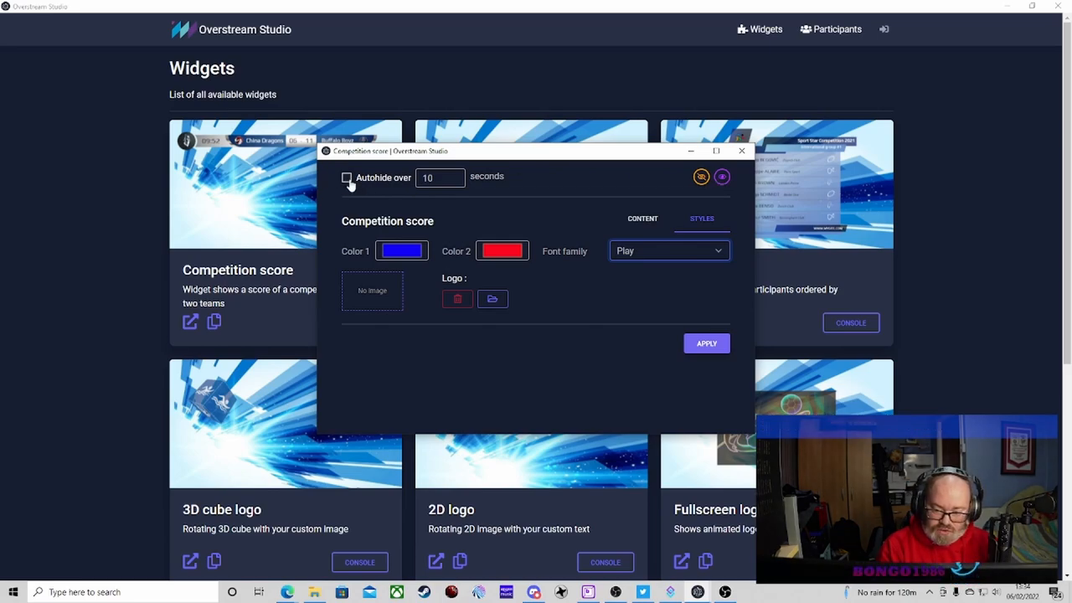
pyautogui.click(346, 178)
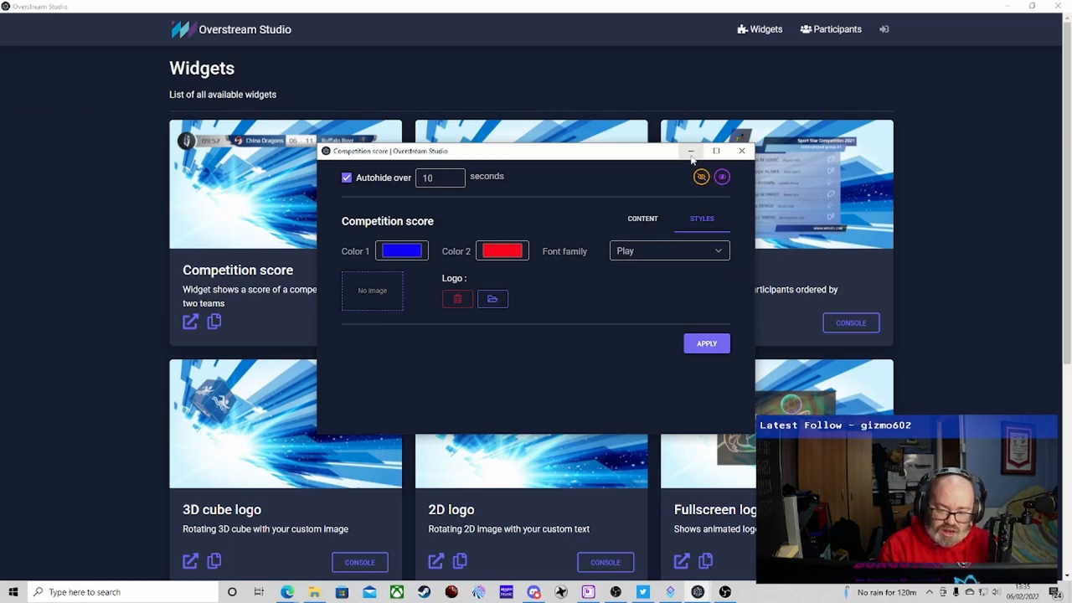
pyautogui.moveTo(576, 229)
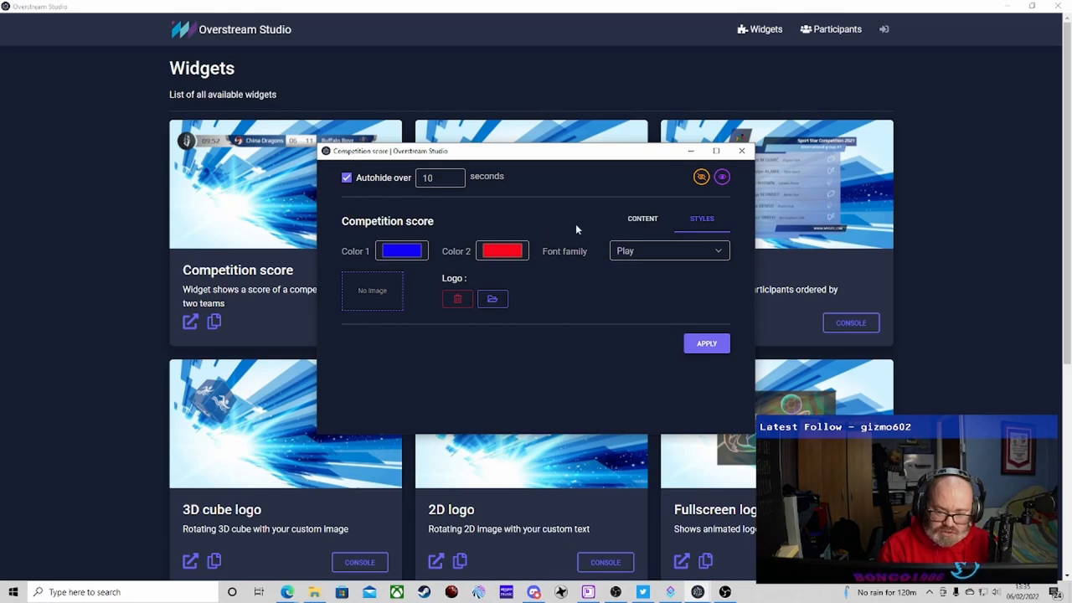
pyautogui.click(643, 218)
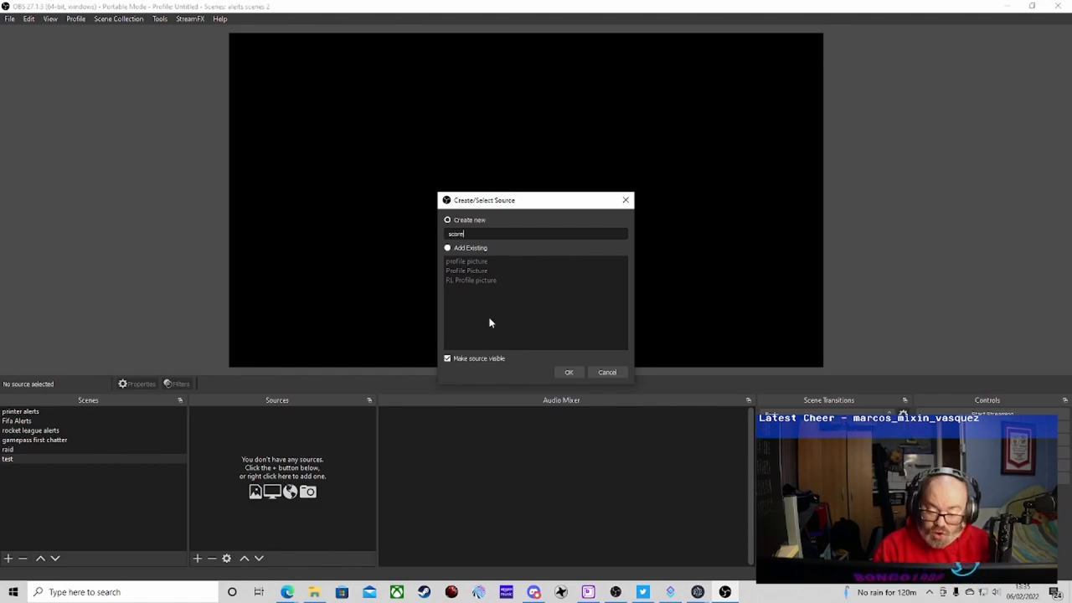
# Step: Create the 'score' browser source with page width 1920 and height 1080
pyautogui.click(569, 372)
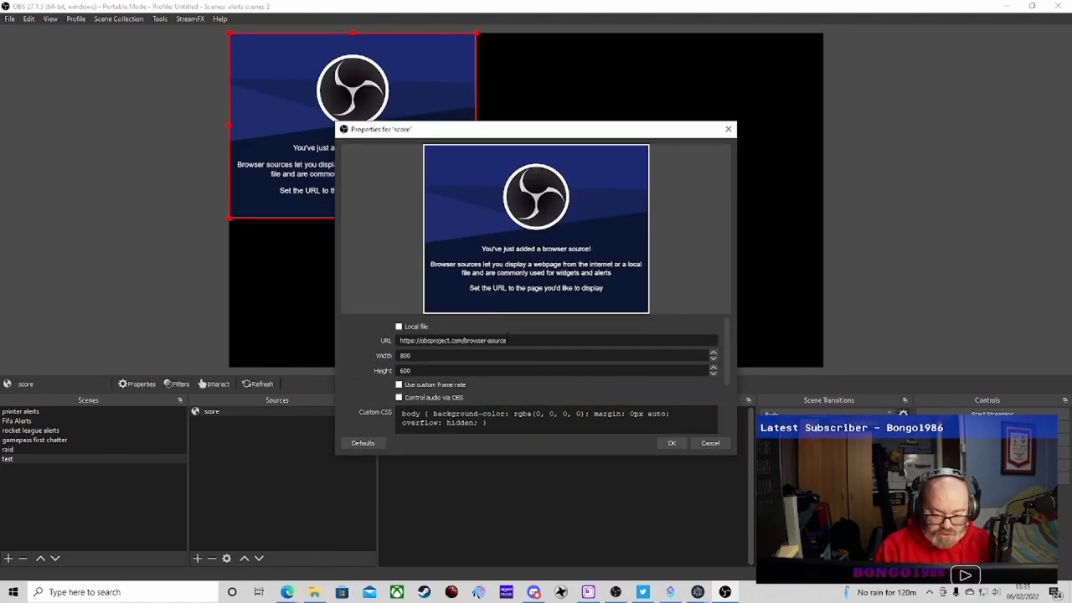
pyautogui.write('10')
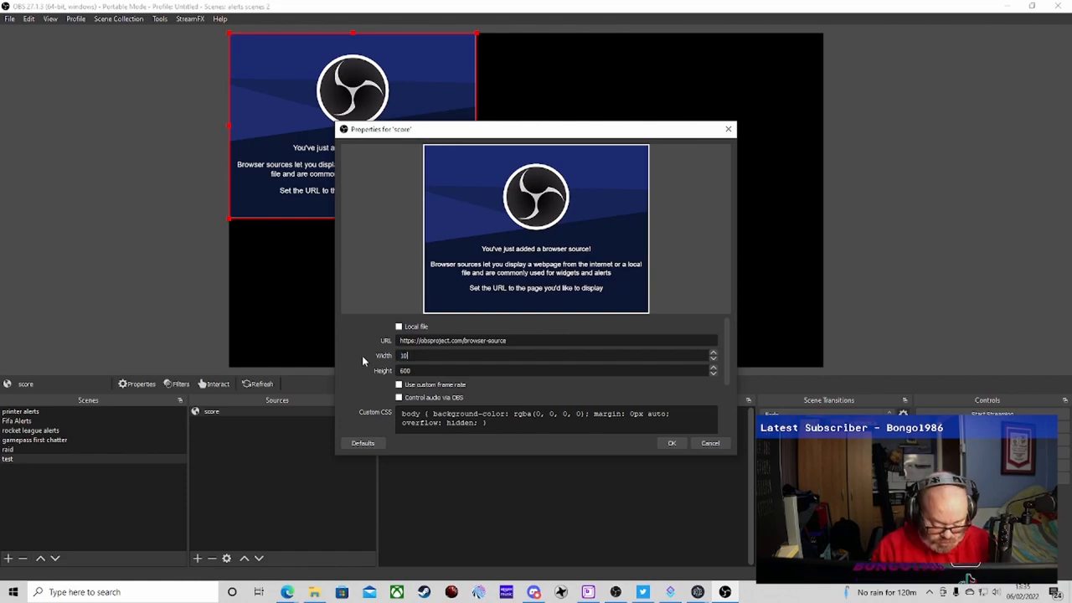
pyautogui.write('1080')
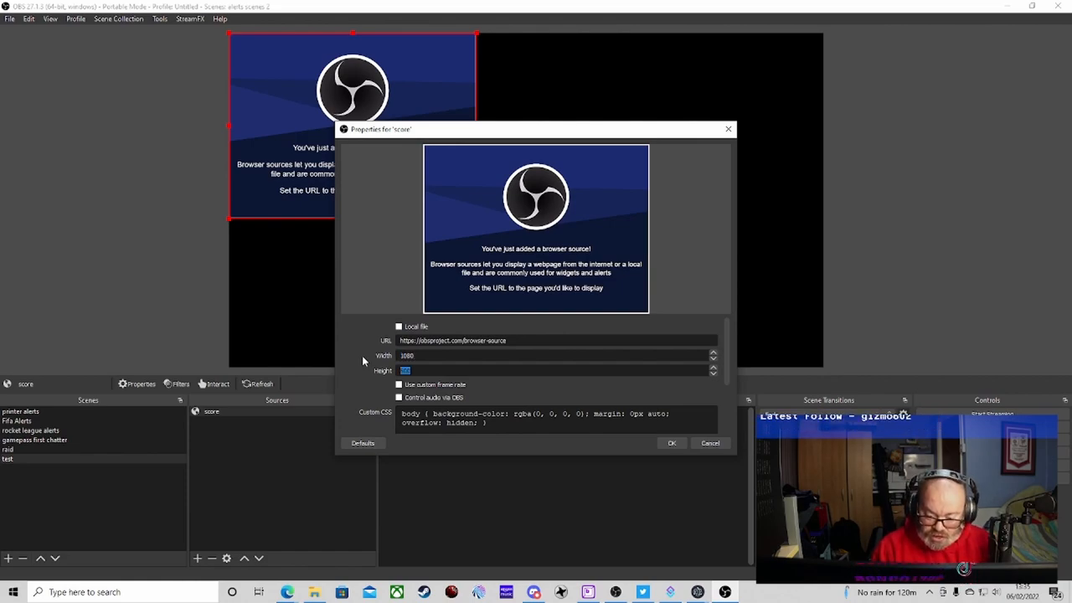
pyautogui.write('600')
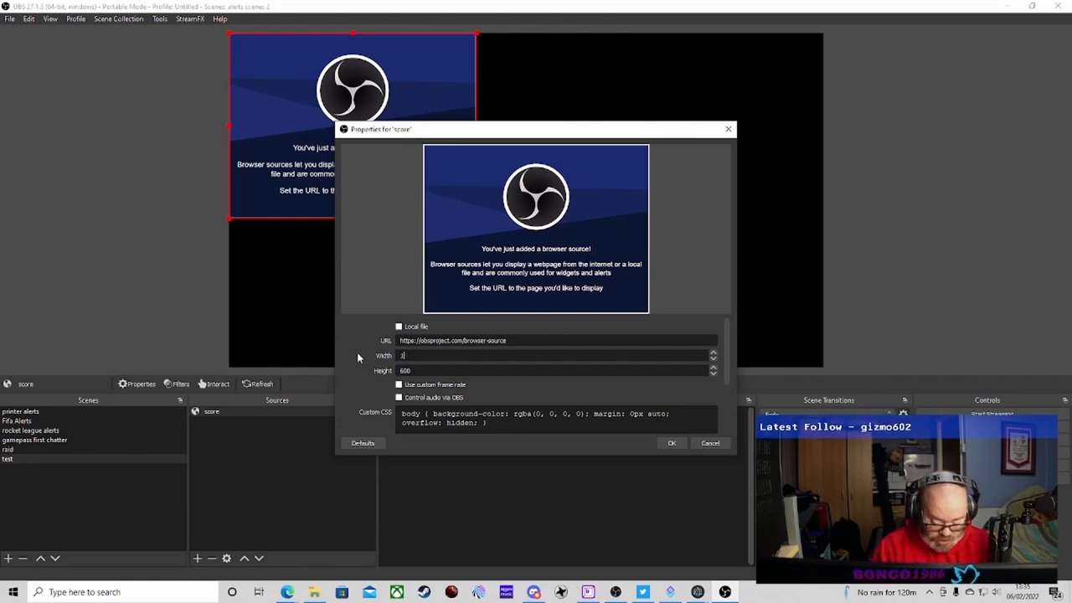
pyautogui.write('1920')
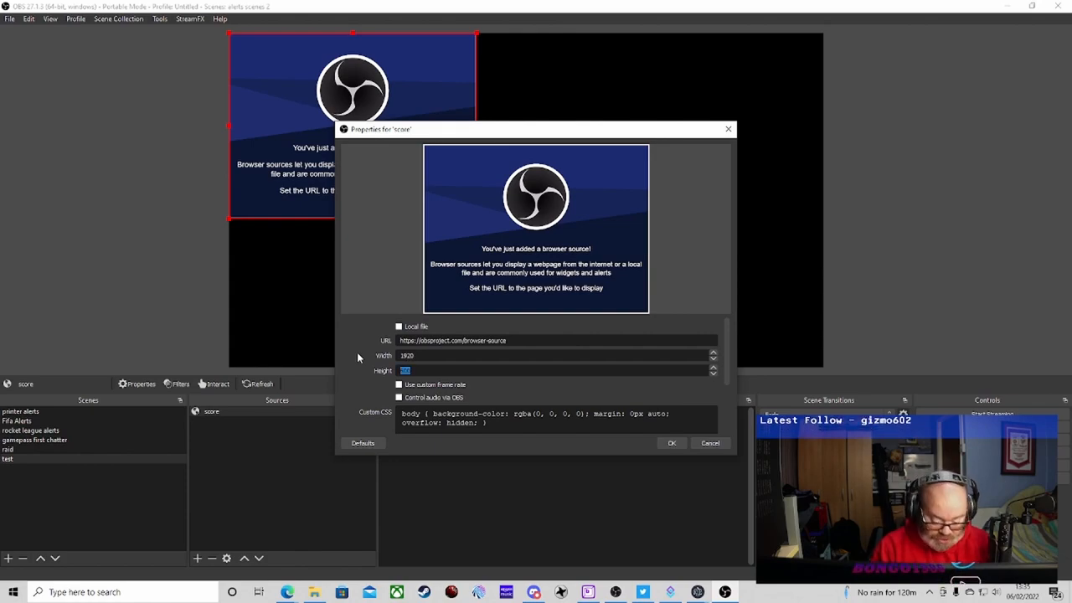
pyautogui.write('1080')
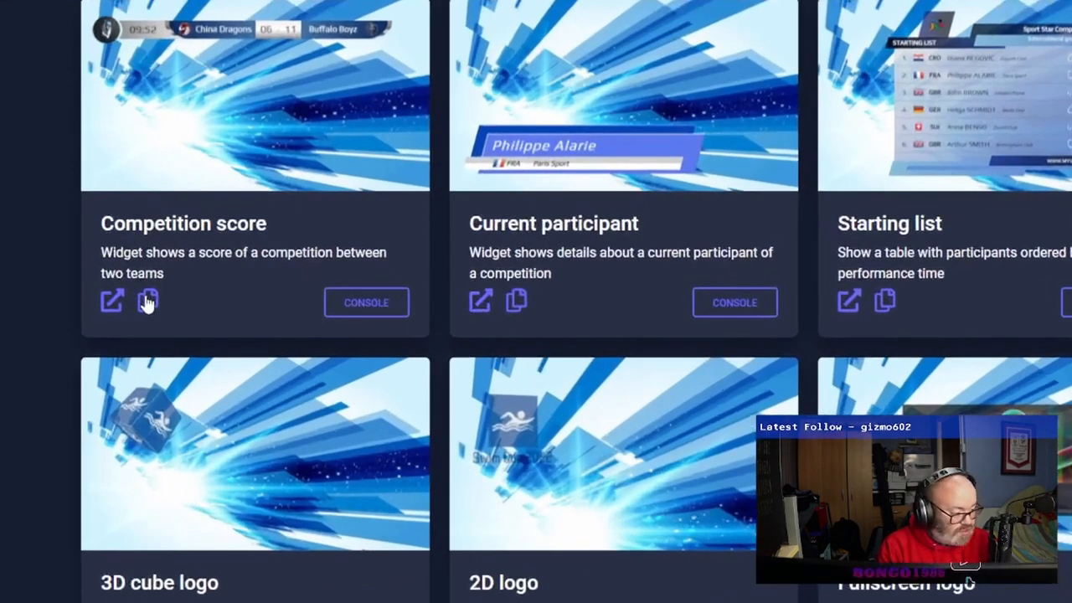
# Step: Copy the Competition score widget's address into the score source URL and confirm
pyautogui.click(148, 302)
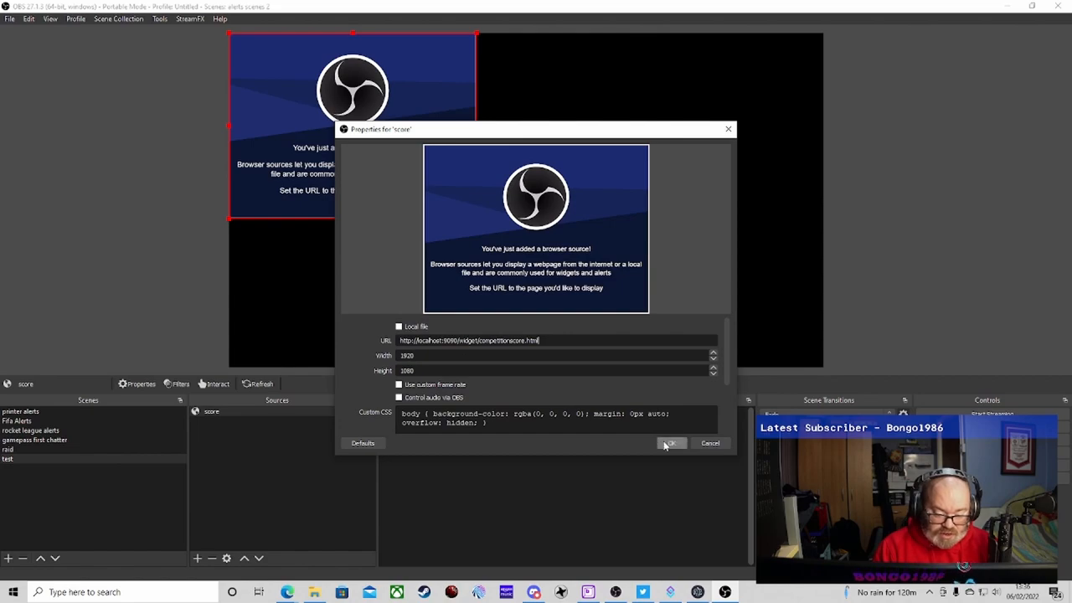
pyautogui.click(670, 442)
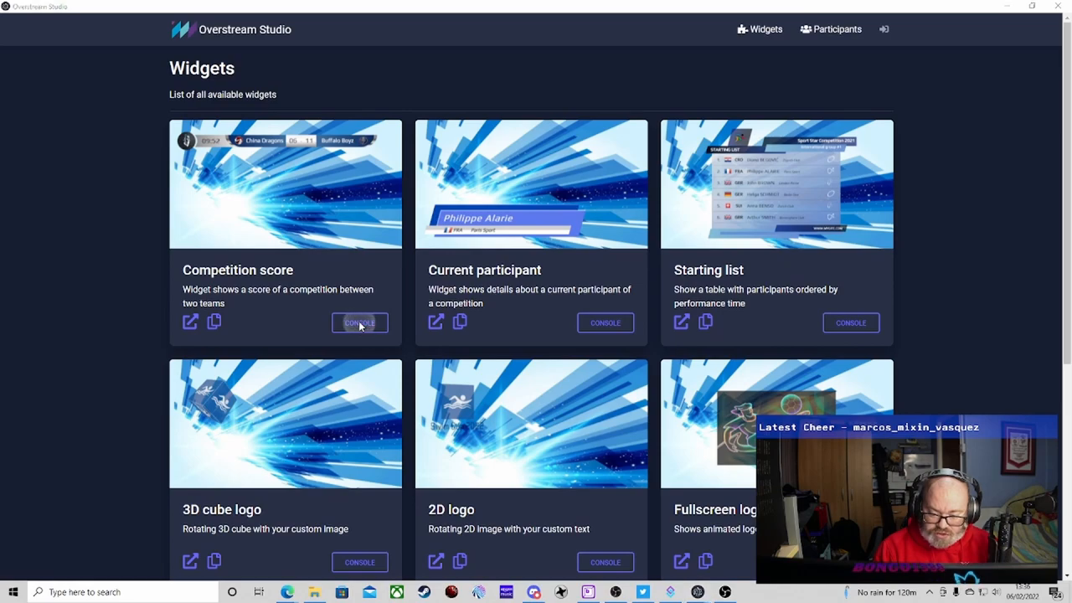
# Step: Bring up the Competition score console from its widget card
pyautogui.click(358, 322)
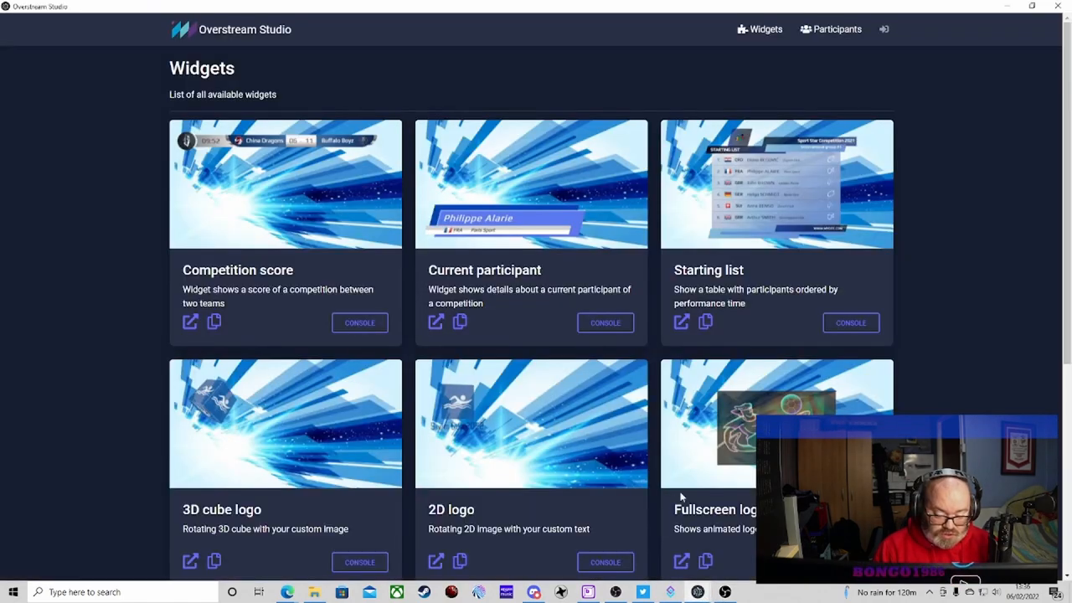
pyautogui.click(358, 321)
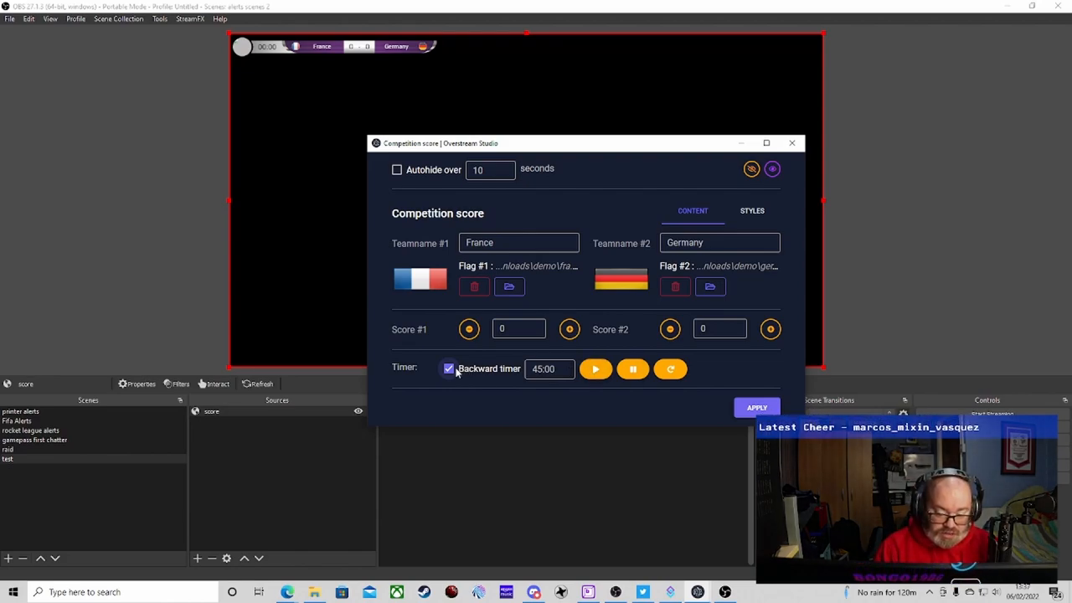
# Step: Disable Backward timer, apply, start the clock from 45:00, and test Germany's score up then back to 0
pyautogui.click(449, 368)
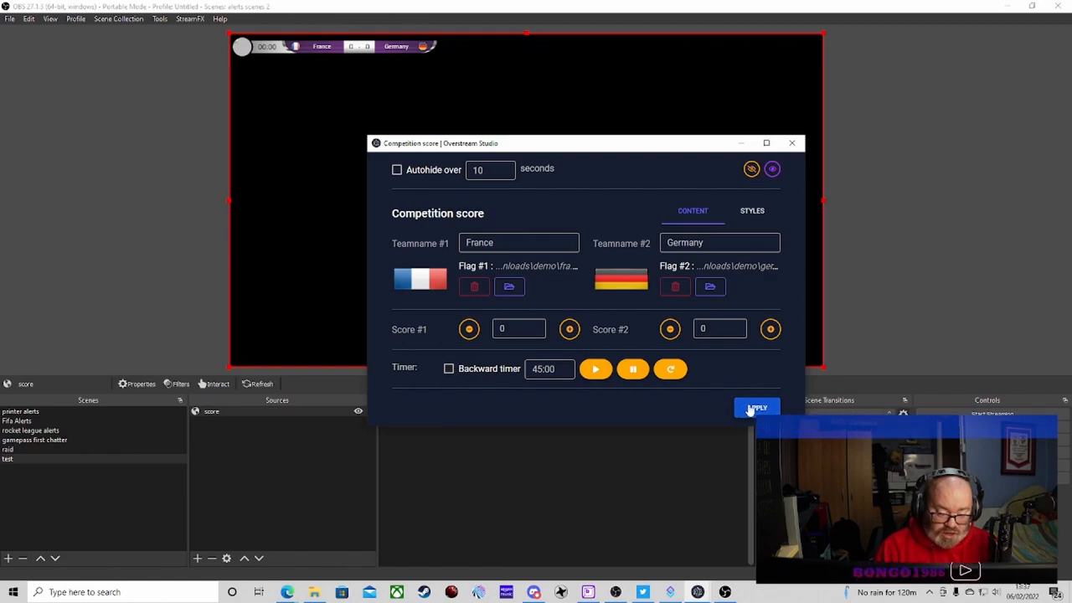
pyautogui.click(596, 368)
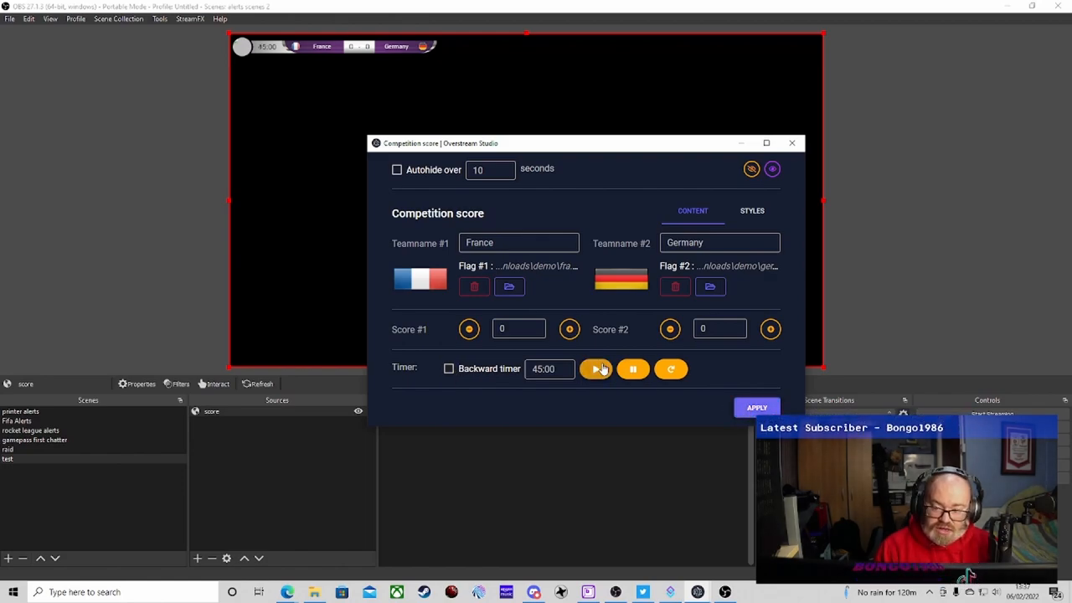
pyautogui.click(596, 369)
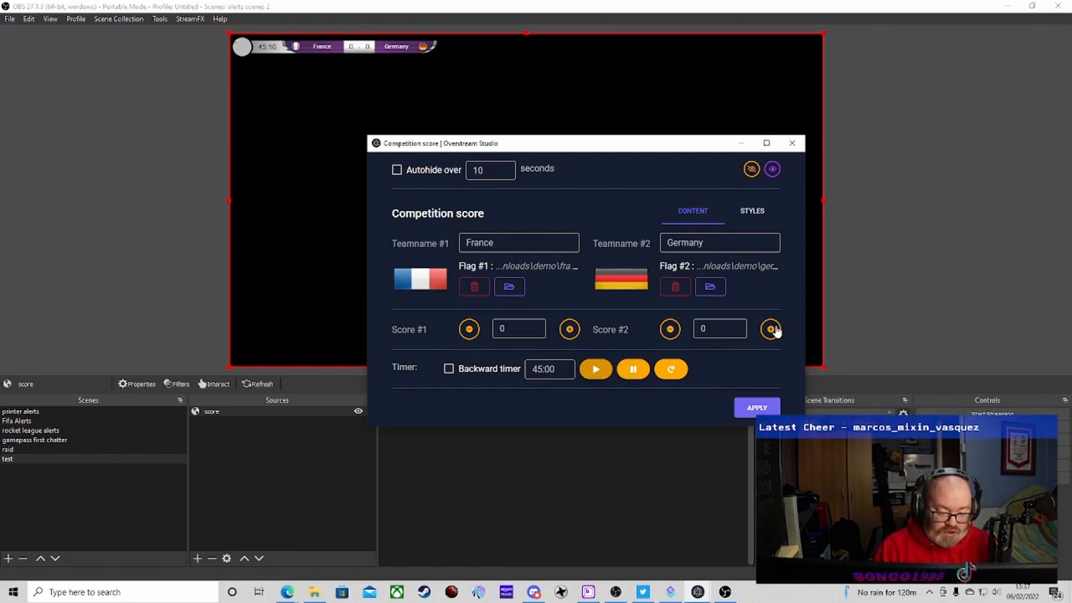
pyautogui.click(569, 328)
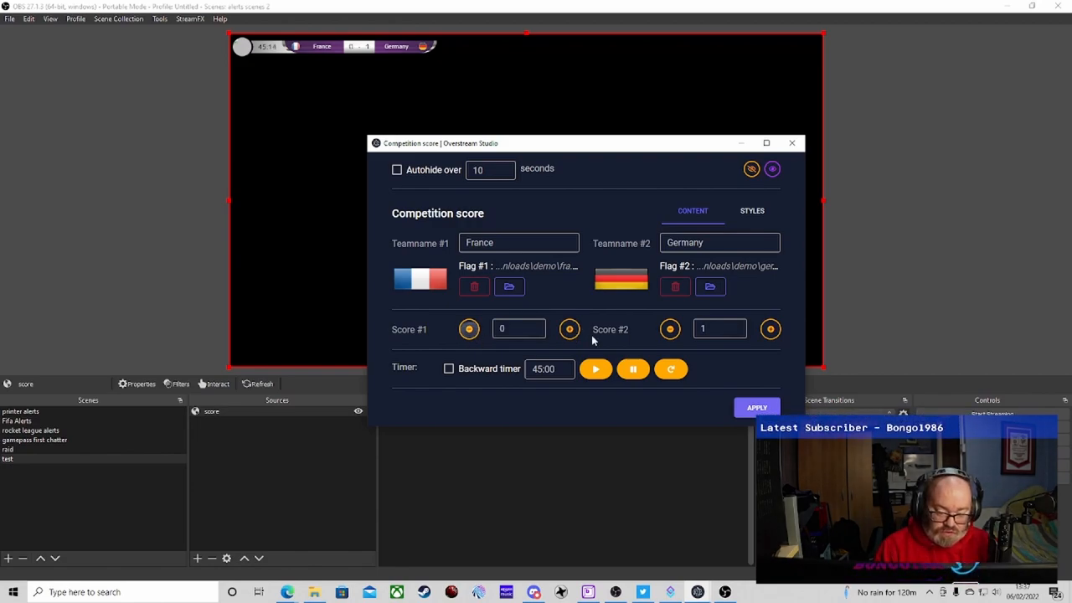
pyautogui.click(670, 328)
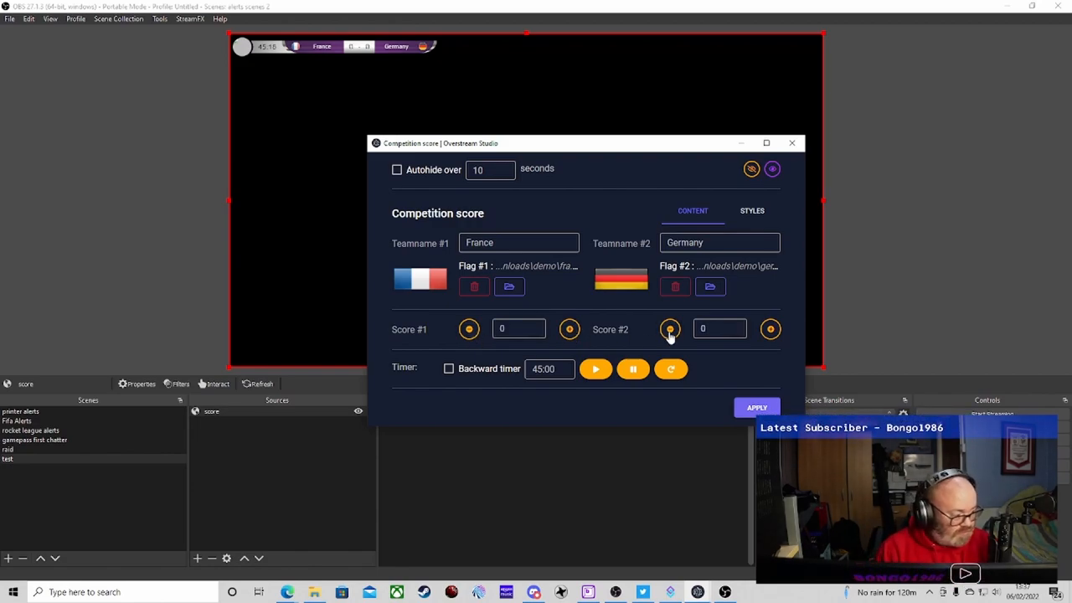
pyautogui.moveTo(735, 343)
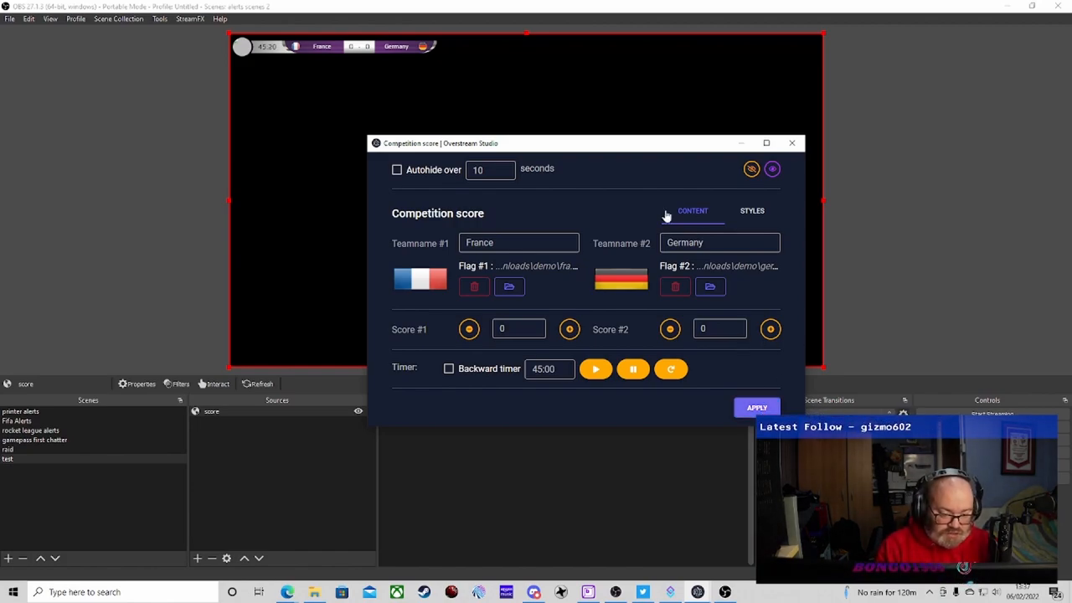
pyautogui.click(750, 211)
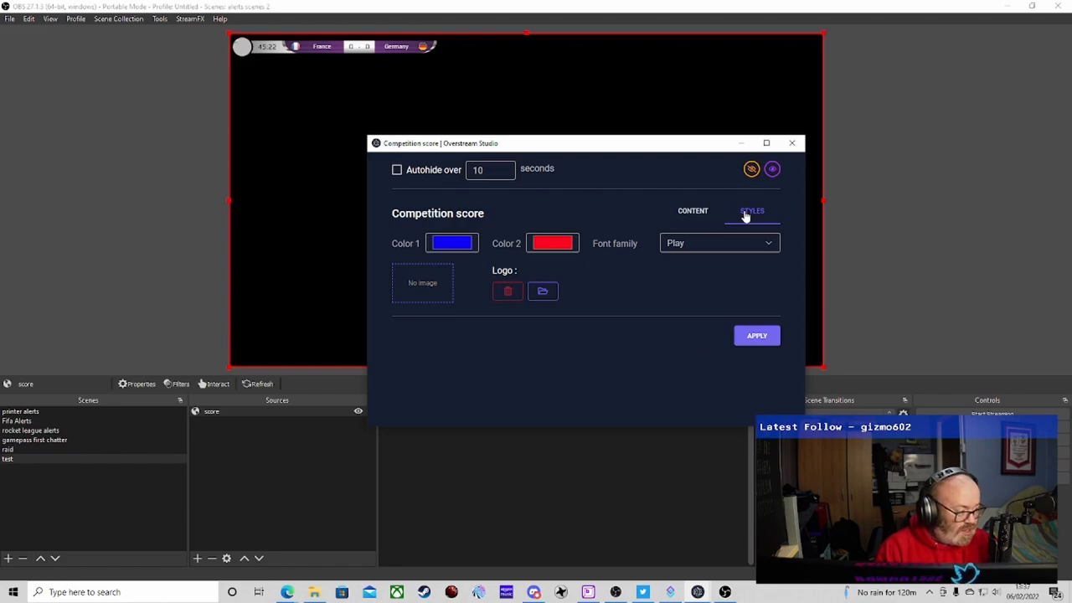
pyautogui.click(693, 211)
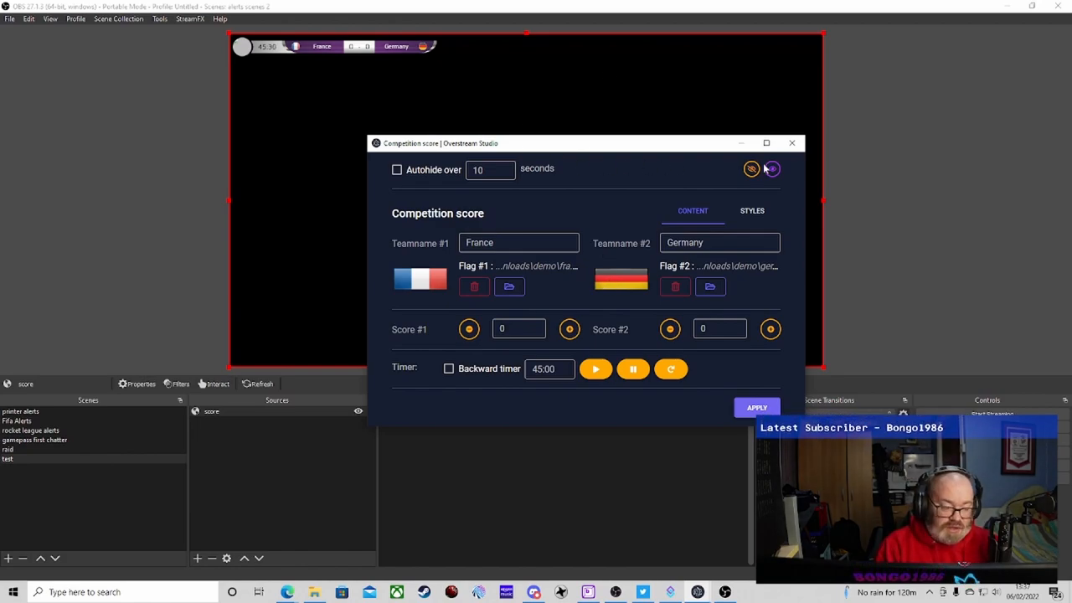
pyautogui.click(750, 169)
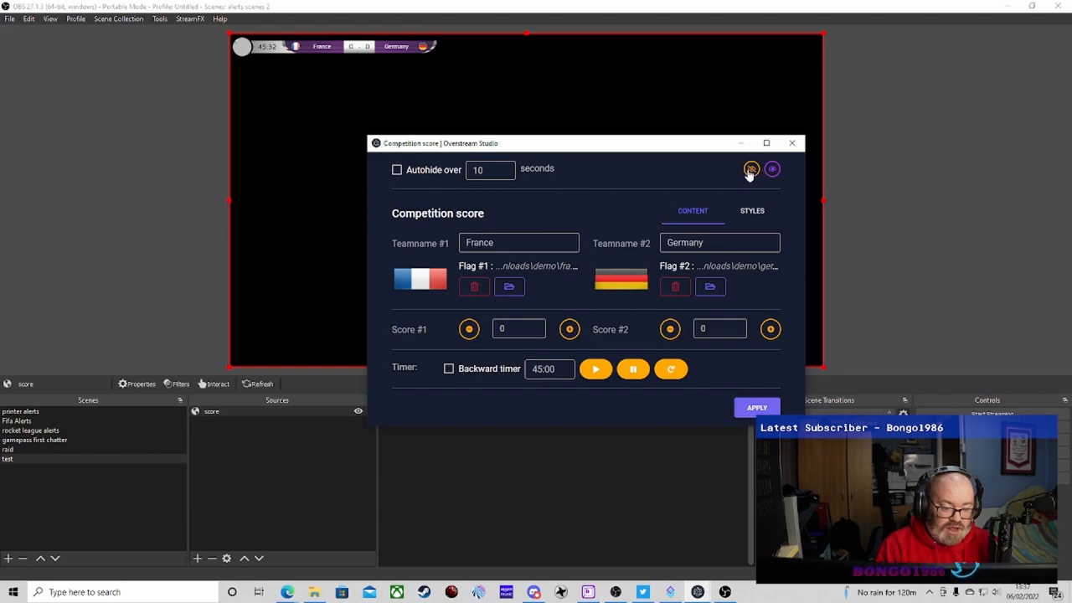